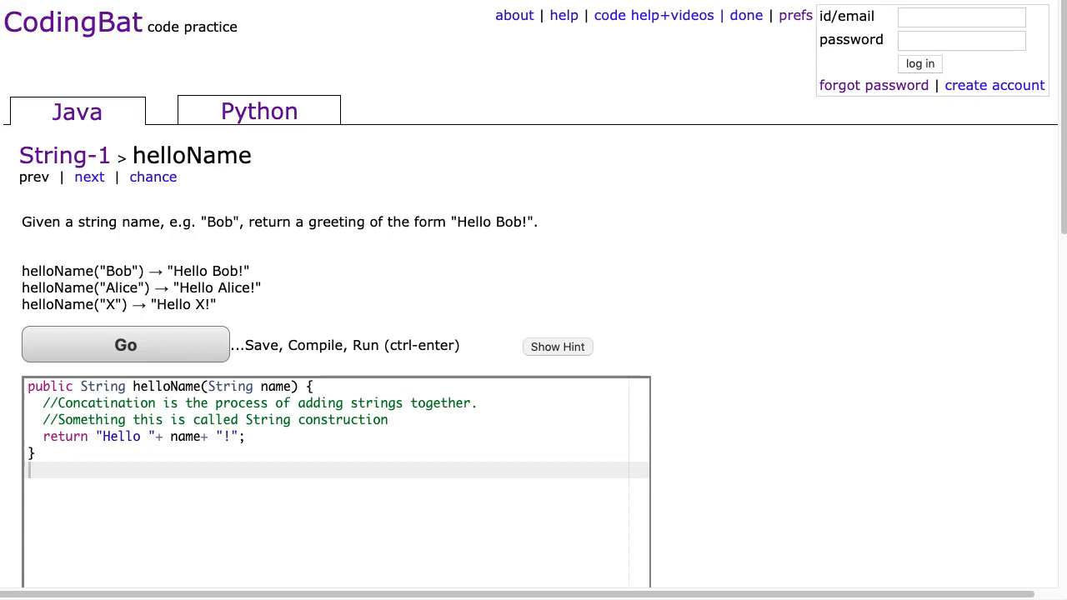
mouse_move(117, 172)
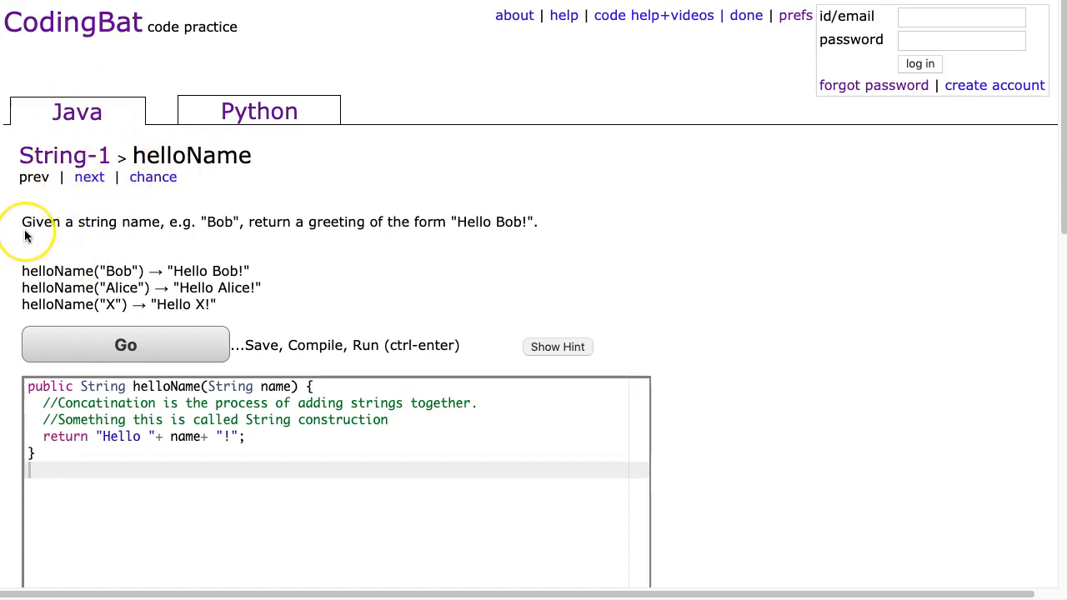
mouse_move(150, 239)
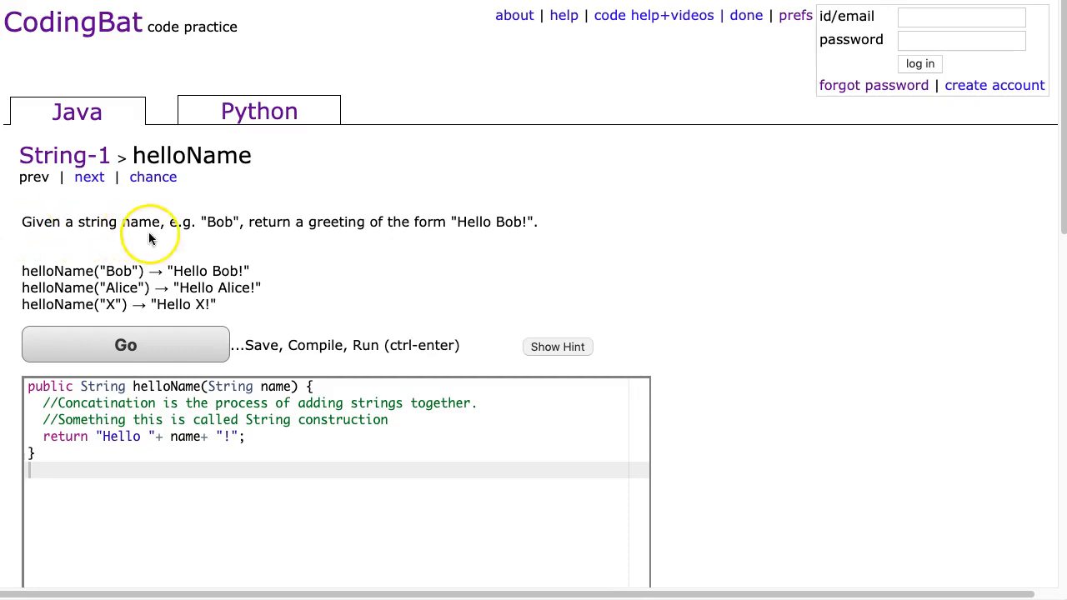
mouse_move(433, 236)
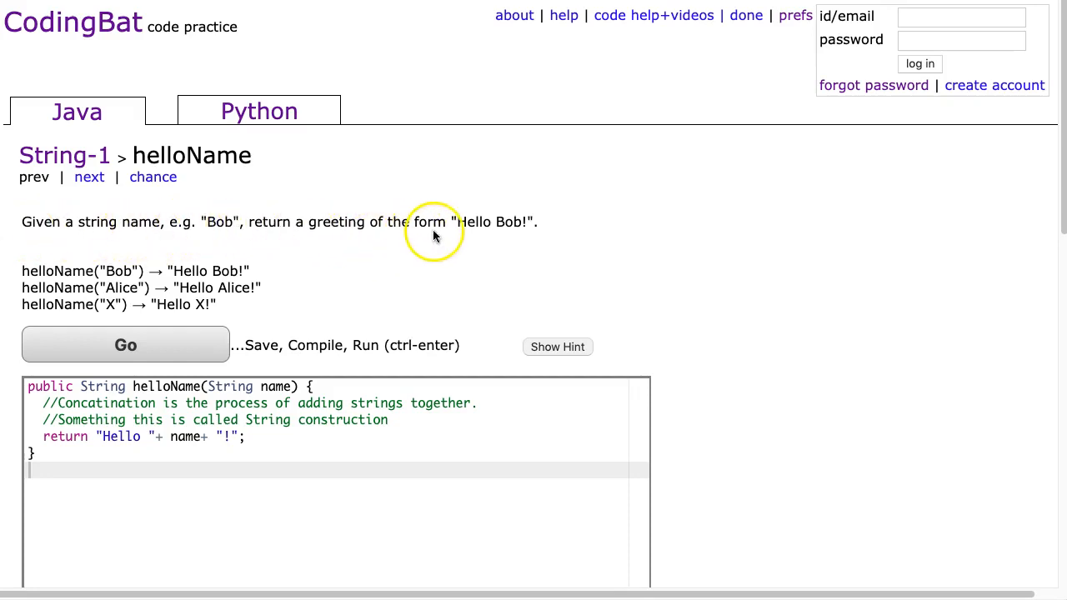
mouse_move(527, 233)
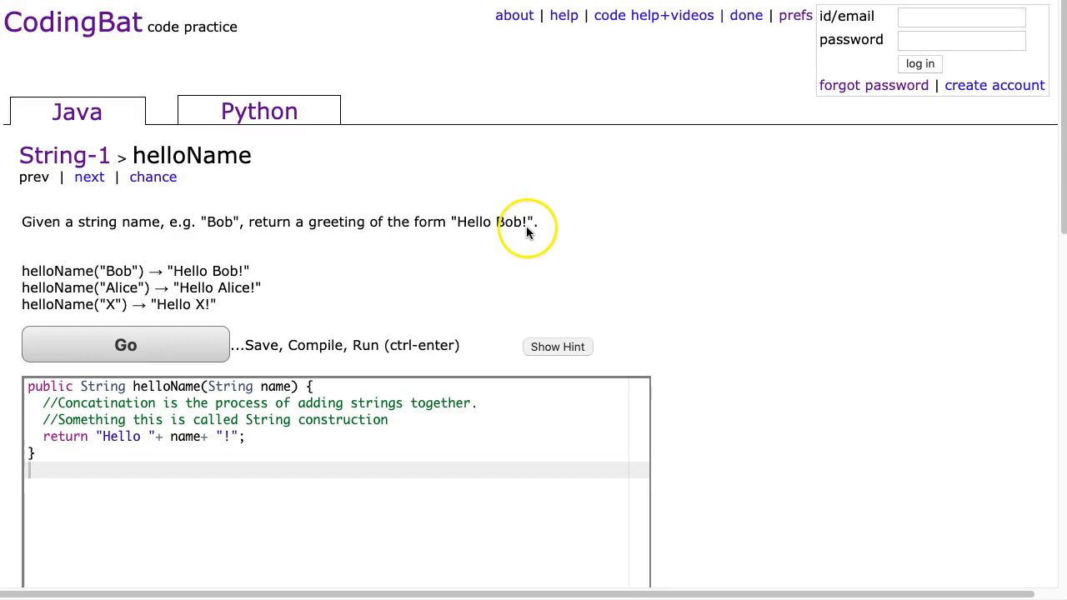
mouse_move(186, 311)
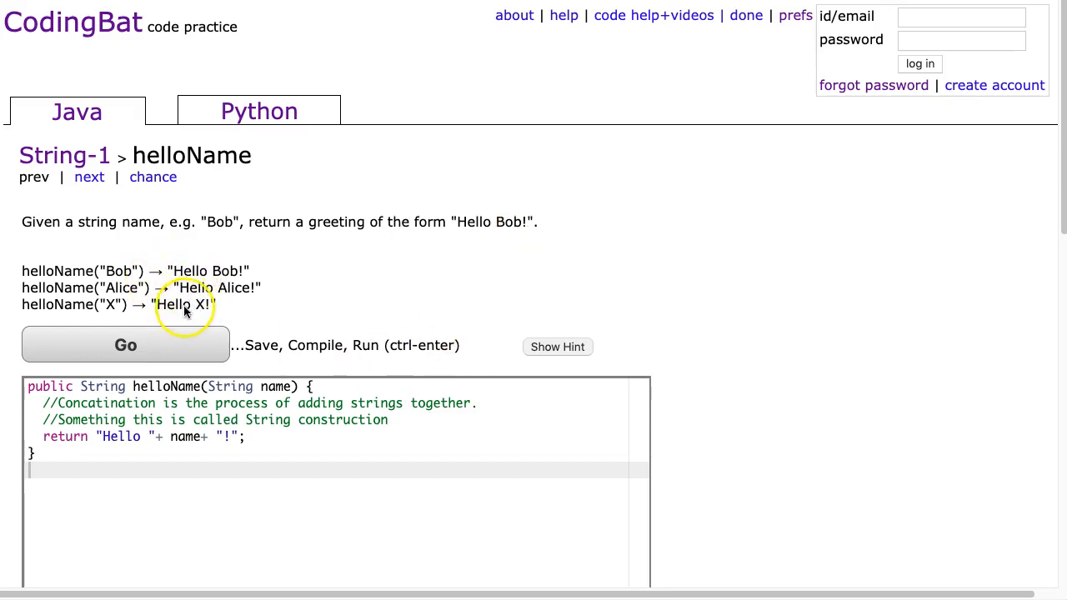
mouse_move(103, 270)
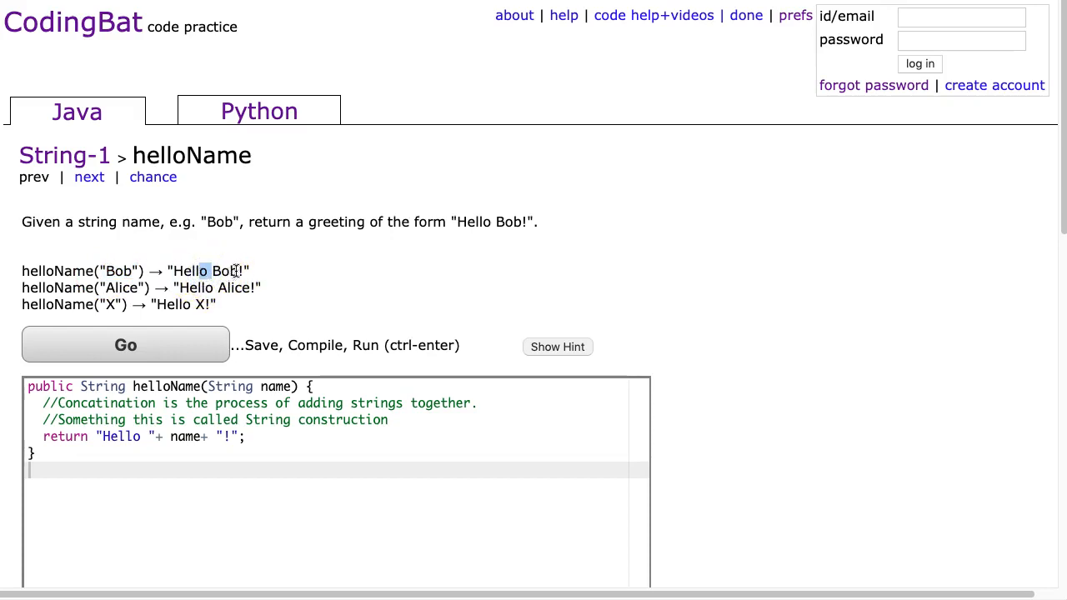
Step: Edit the return line so the greeting reads "Hello" without the trailing space
left_click(302, 440)
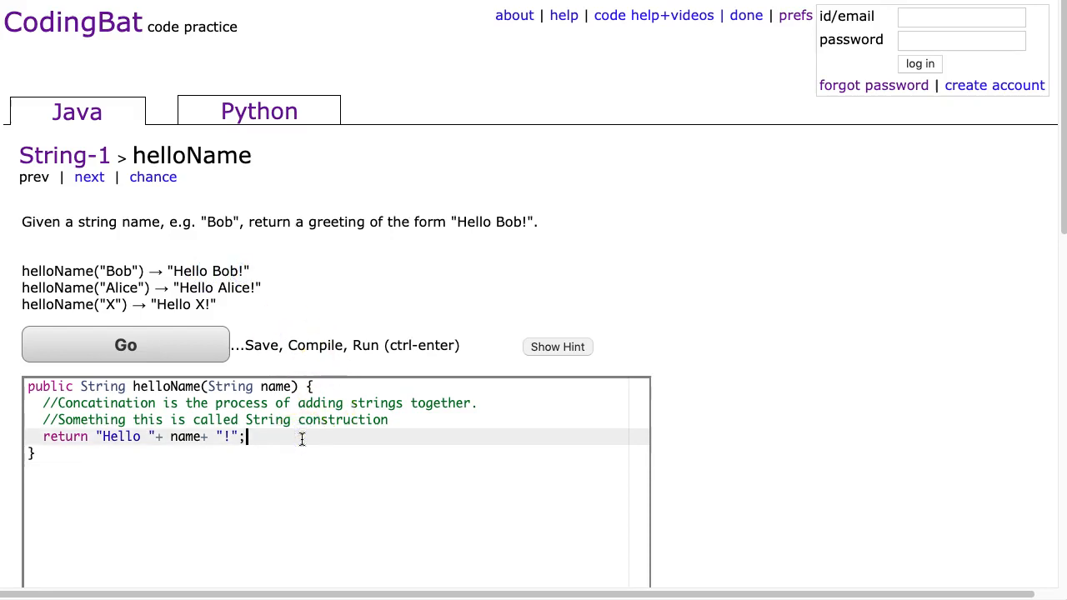
scroll("down", 3)
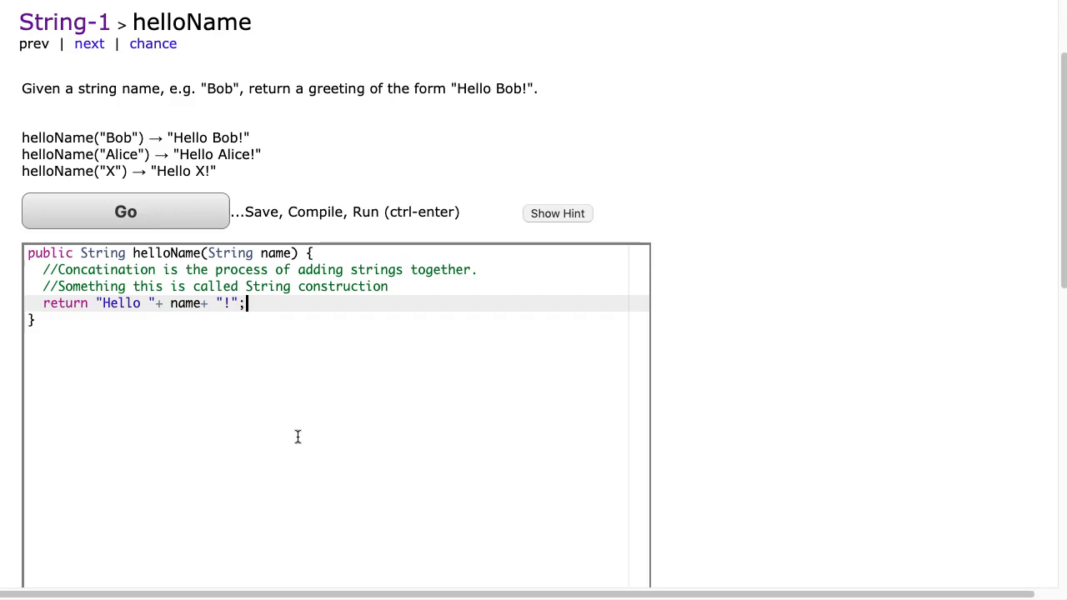
mouse_move(280, 290)
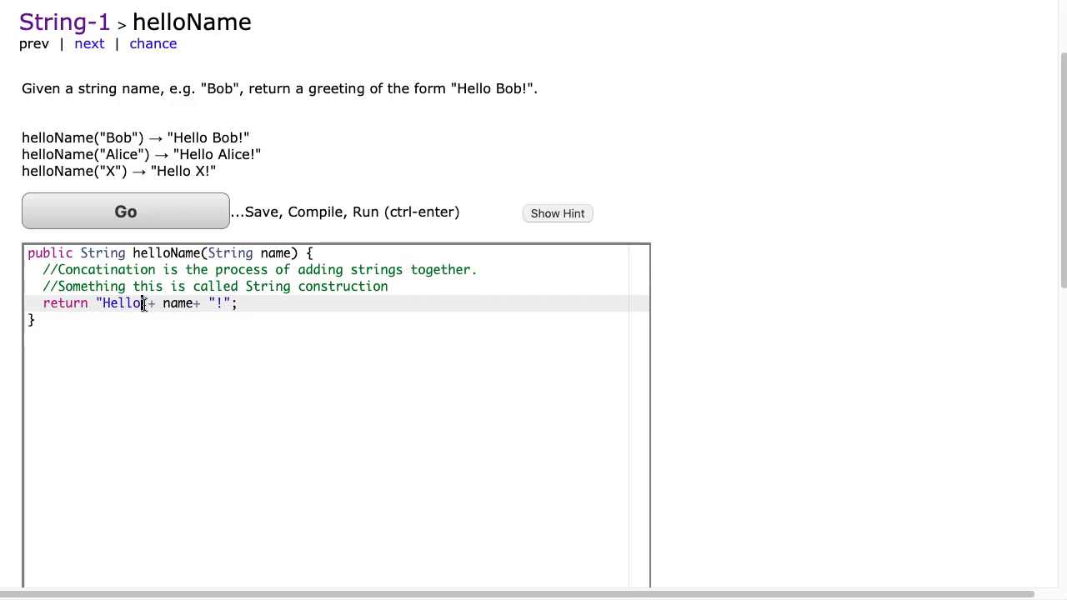
Step: Run the space-less version, see every test fail with "HelloBob!", and restore "Hello "
double_click(176, 303)
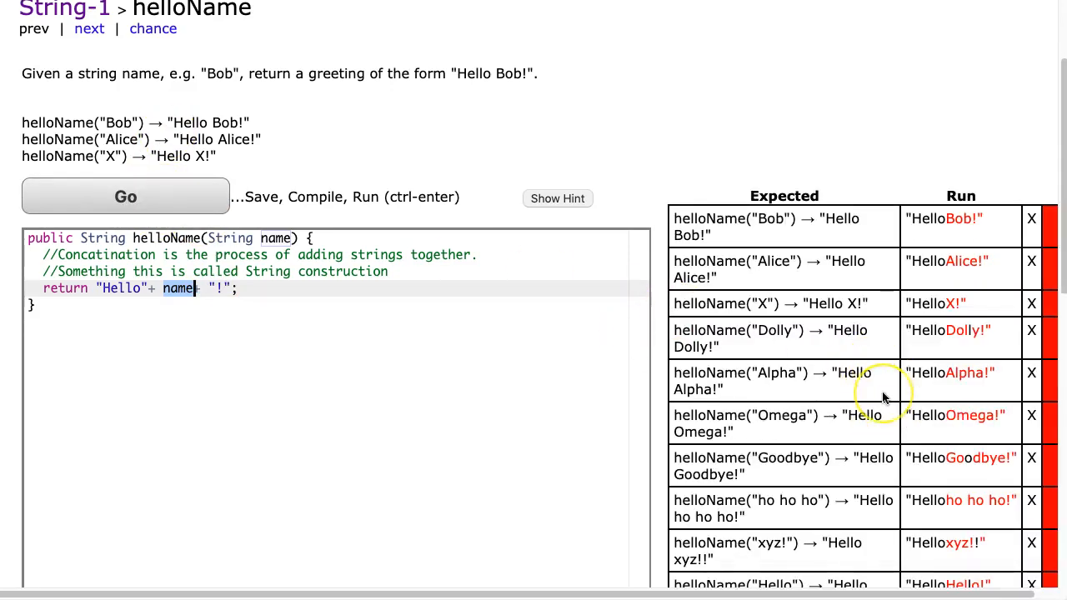
scroll("down", 3)
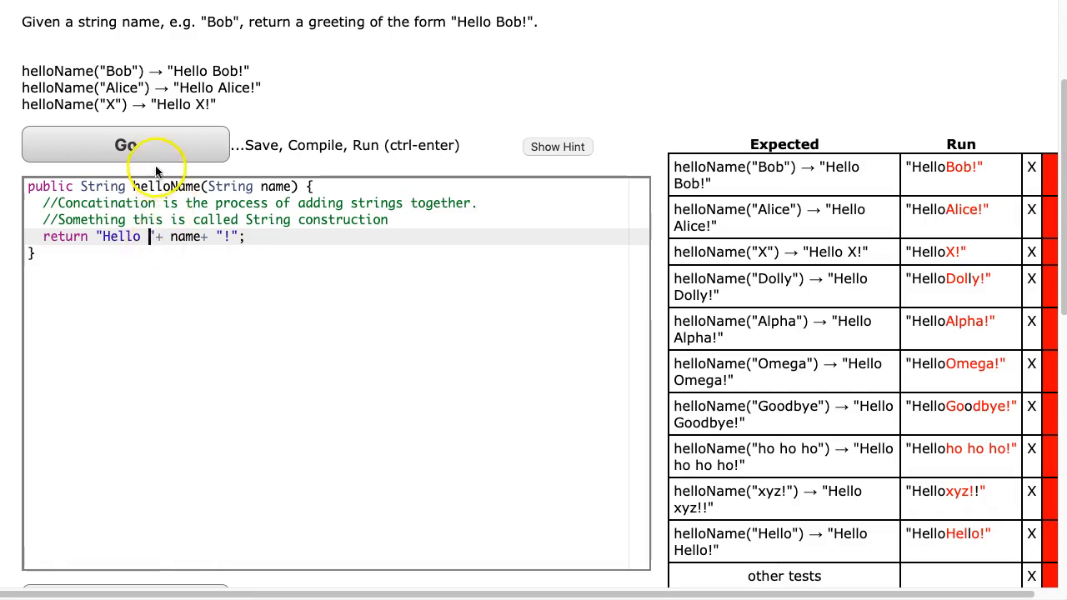
Step: Run the corrected "Hello " + name + "!" solution; all tests show OK in green
left_click(125, 145)
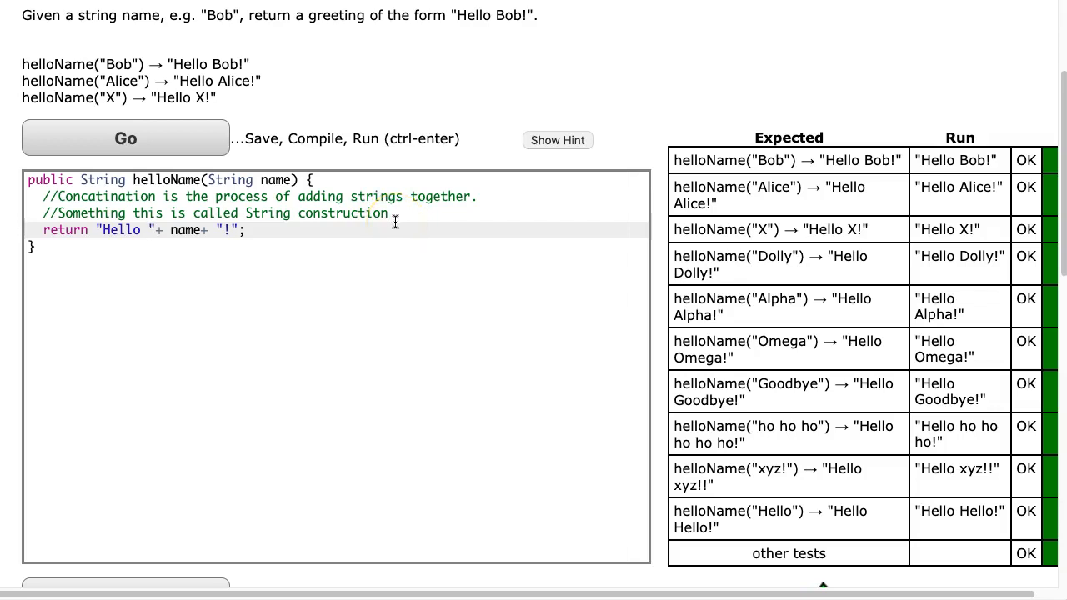
scroll("up", 3)
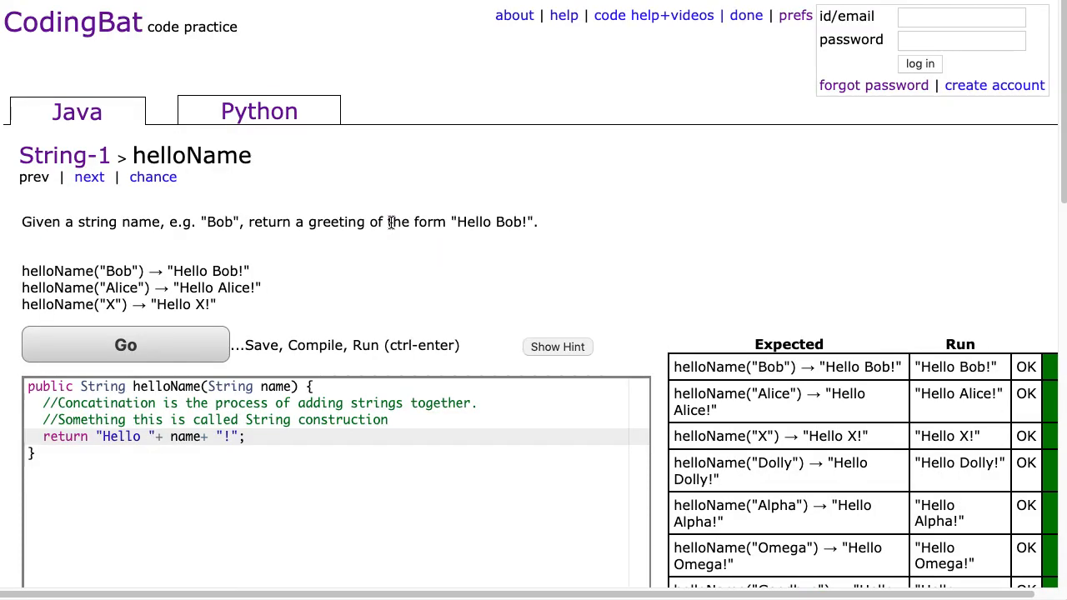
mouse_move(390, 222)
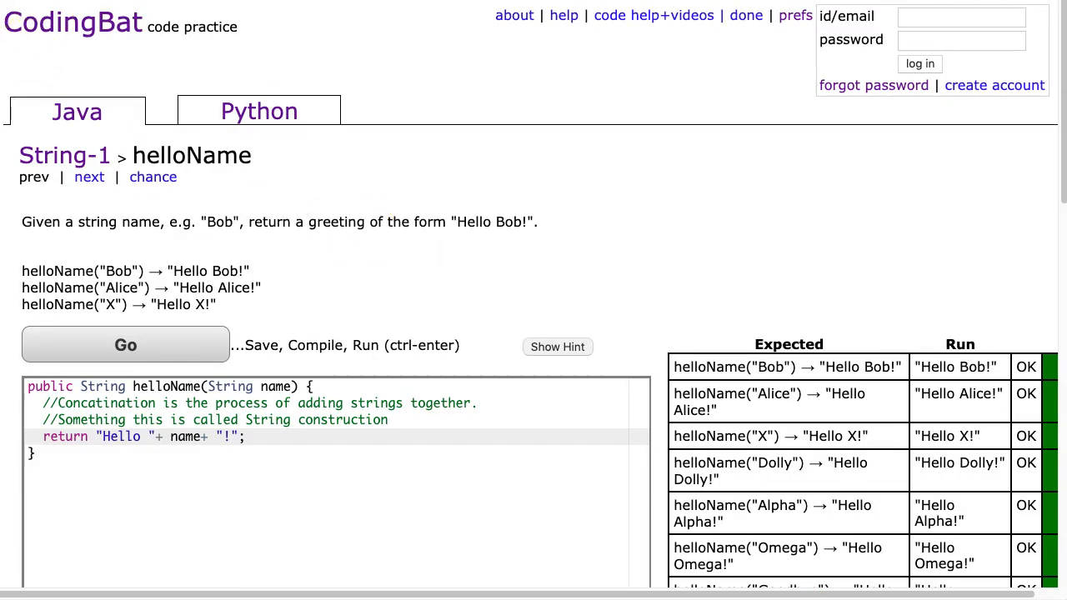